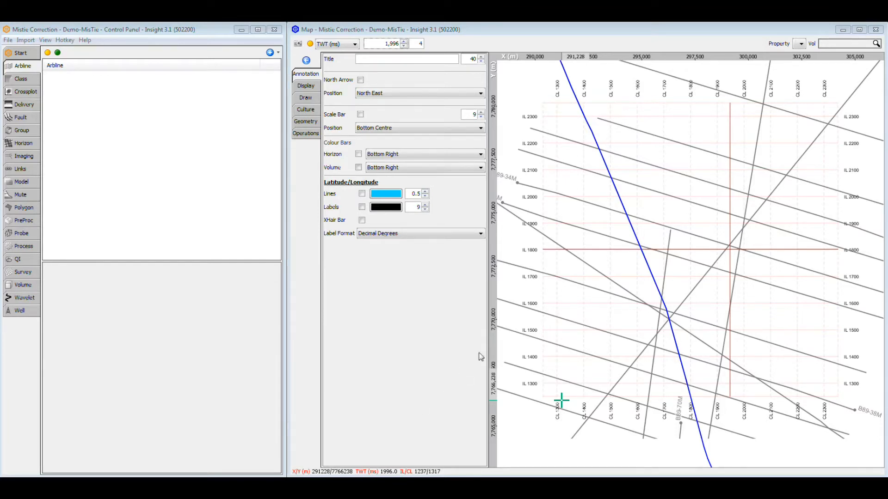
Step: Create a new arbline and digitise its points across the crossing 2D lines
{"action": "right_click", "coordinate": [591, 298]}
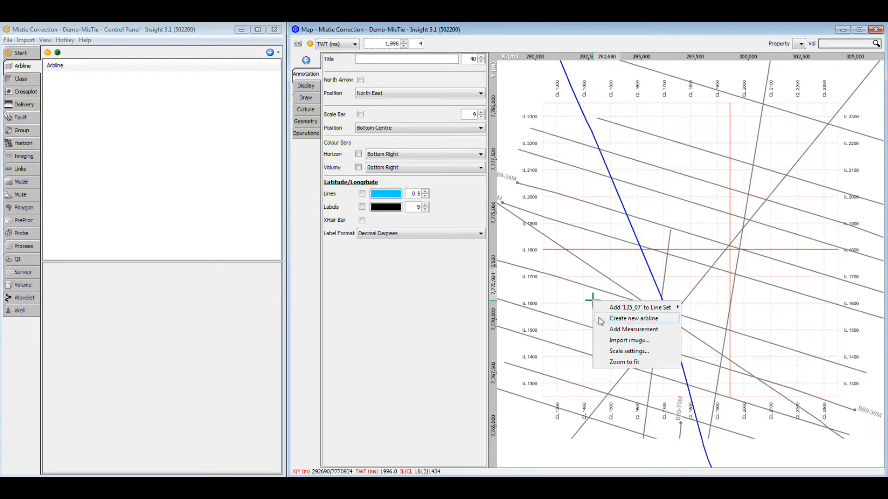
{"action": "left_click", "coordinate": [633, 318]}
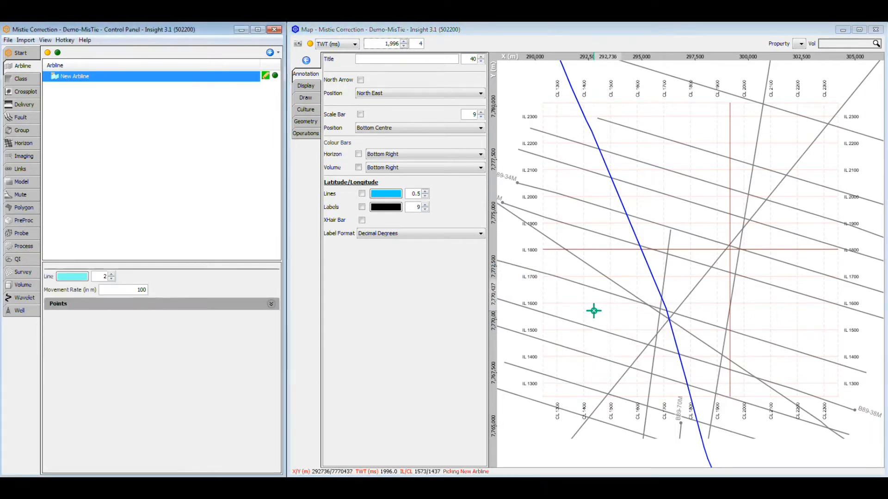
{"action": "left_click", "coordinate": [655, 311]}
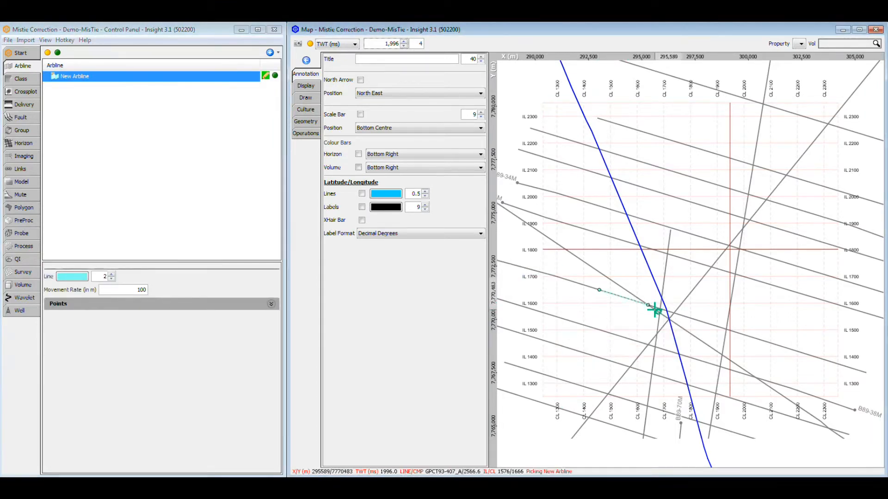
{"action": "left_click", "coordinate": [731, 259]}
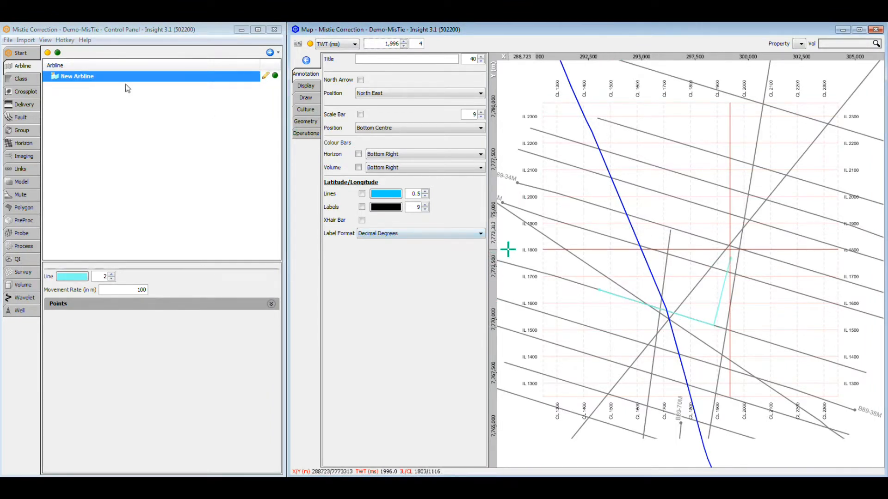
Step: Set the new arbline's line colour to orange
{"action": "left_click", "coordinate": [72, 276]}
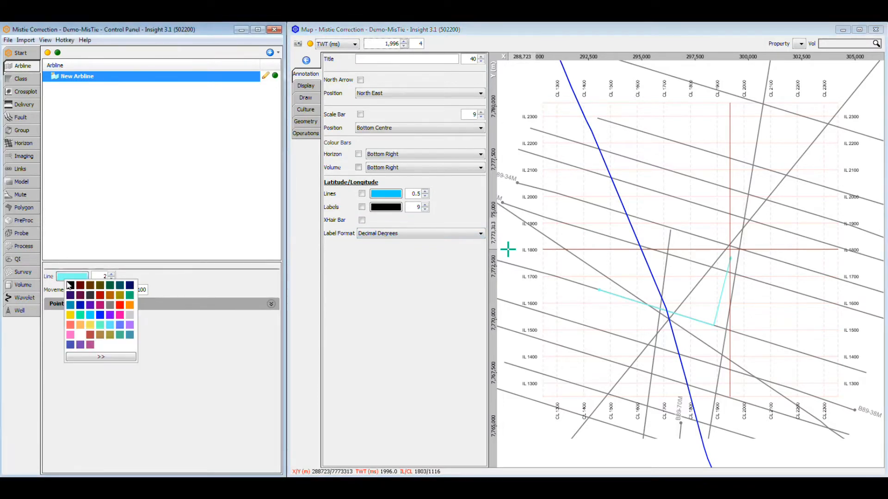
{"action": "left_click", "coordinate": [127, 304]}
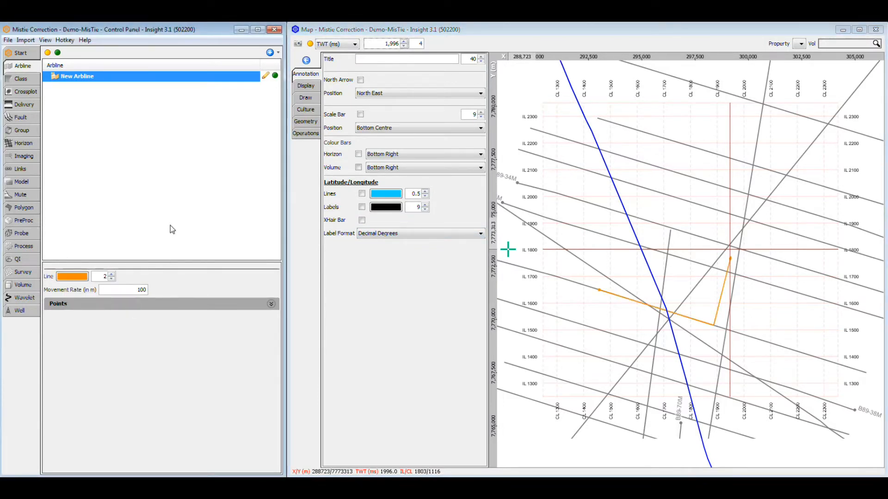
{"action": "left_click", "coordinate": [45, 39]}
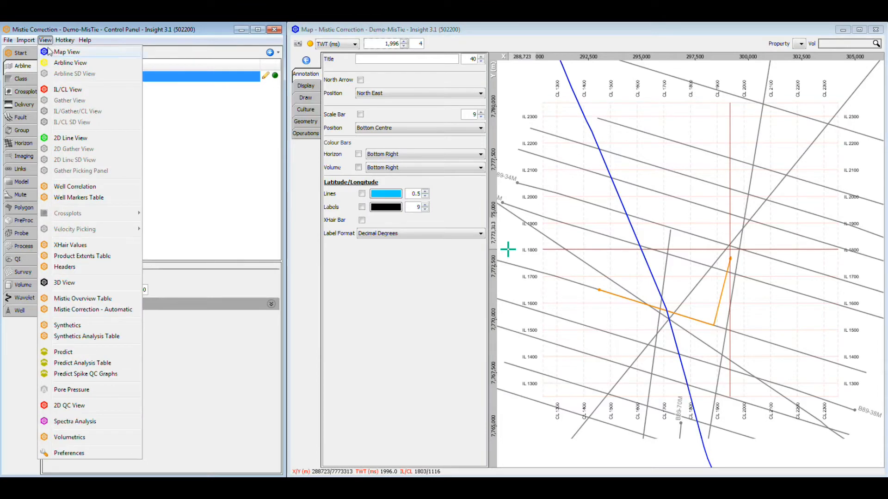
Step: Open an Arbline View showing the '2D and 3D' group and list its volumes under Group
{"action": "left_click", "coordinate": [70, 62]}
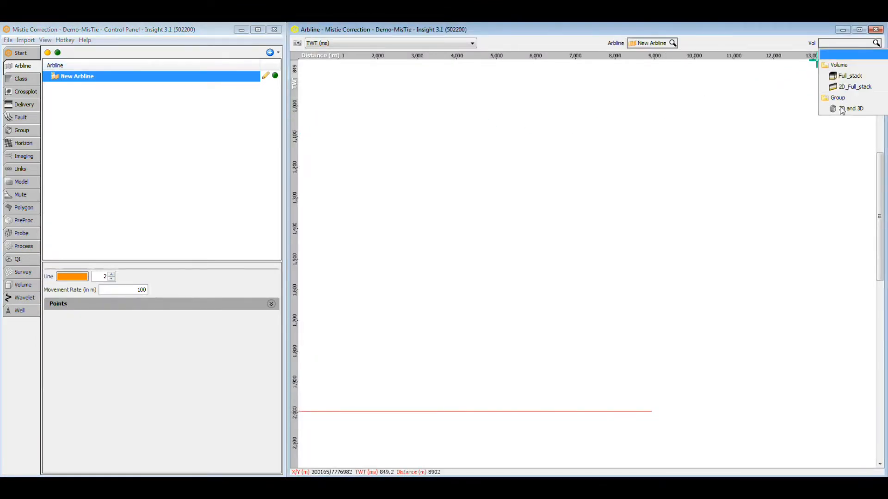
{"action": "left_click", "coordinate": [852, 108]}
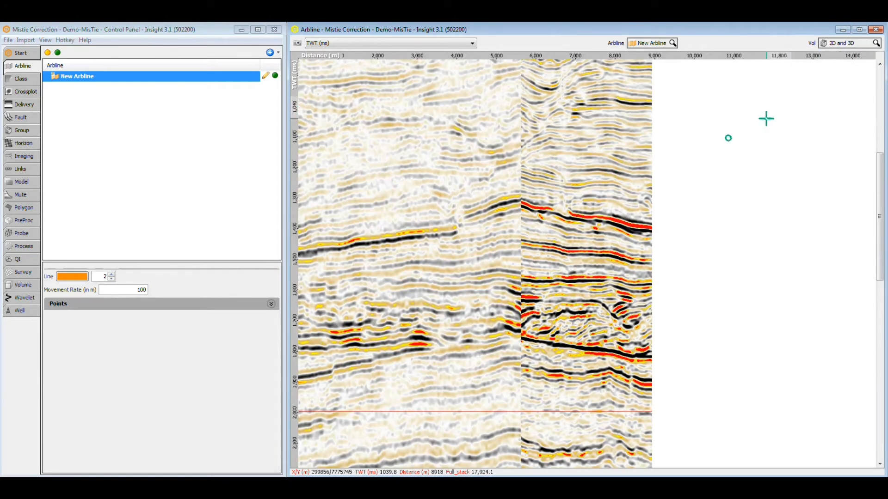
{"action": "left_click", "coordinate": [22, 130]}
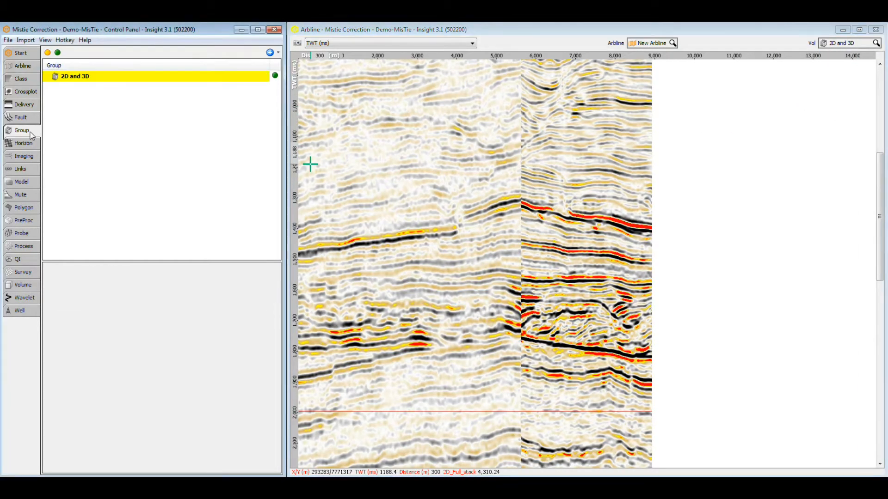
{"action": "left_click", "coordinate": [75, 76]}
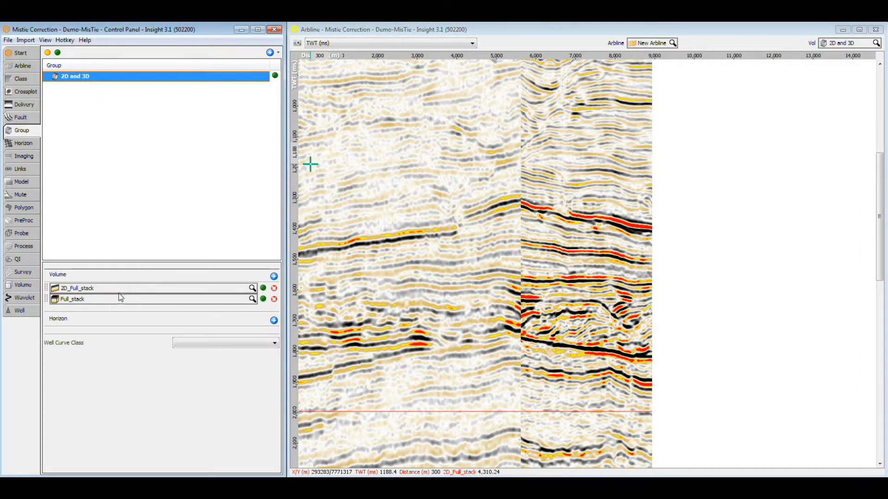
{"action": "mouse_move", "coordinate": [181, 362]}
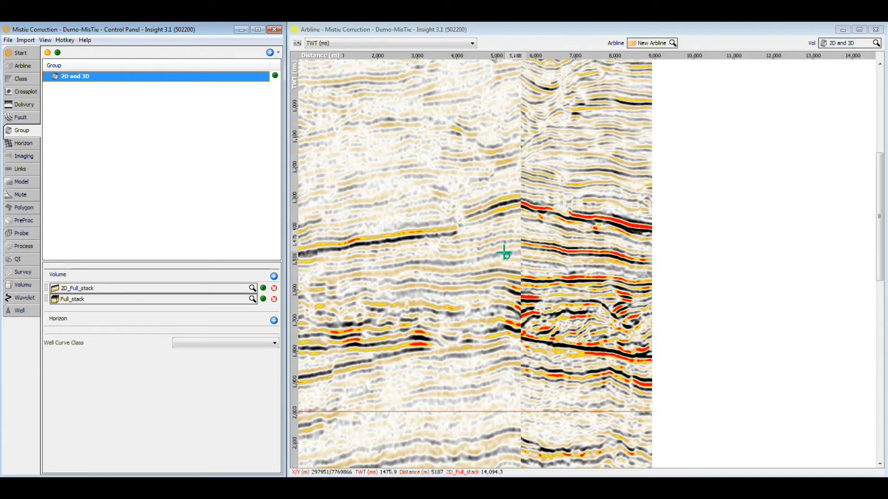
{"action": "mouse_move", "coordinate": [506, 285]}
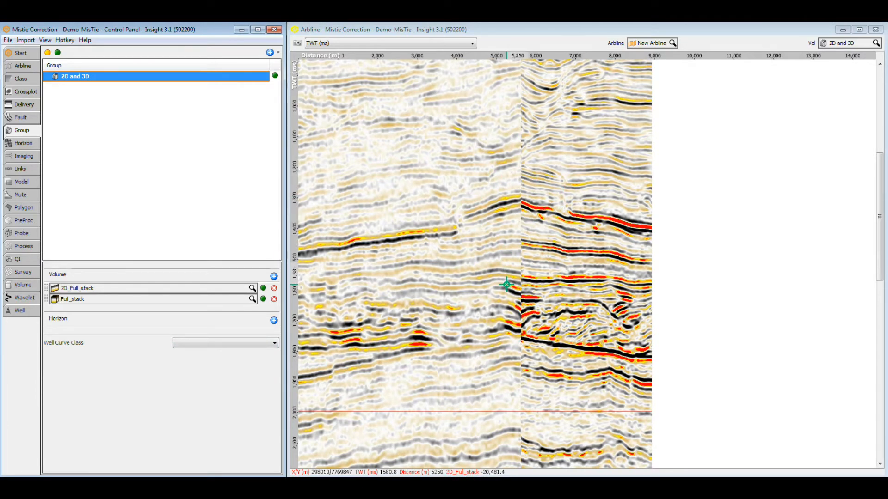
{"action": "mouse_move", "coordinate": [485, 315]}
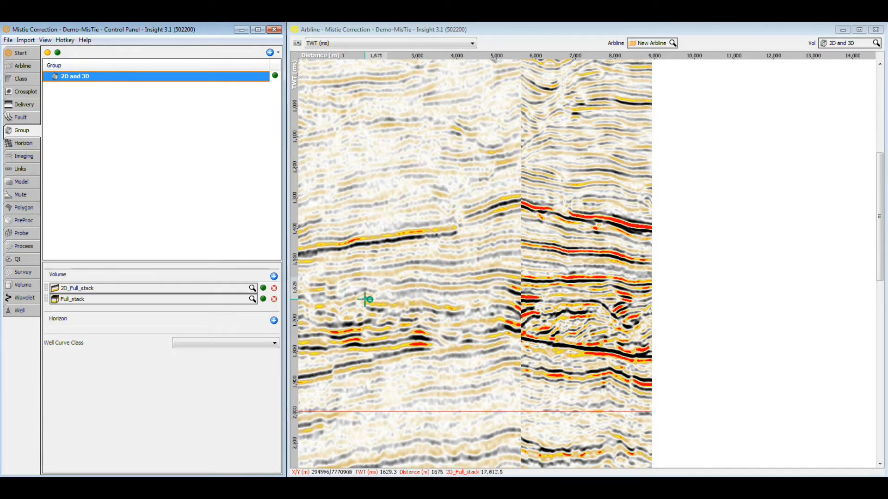
{"action": "left_click", "coordinate": [498, 307]}
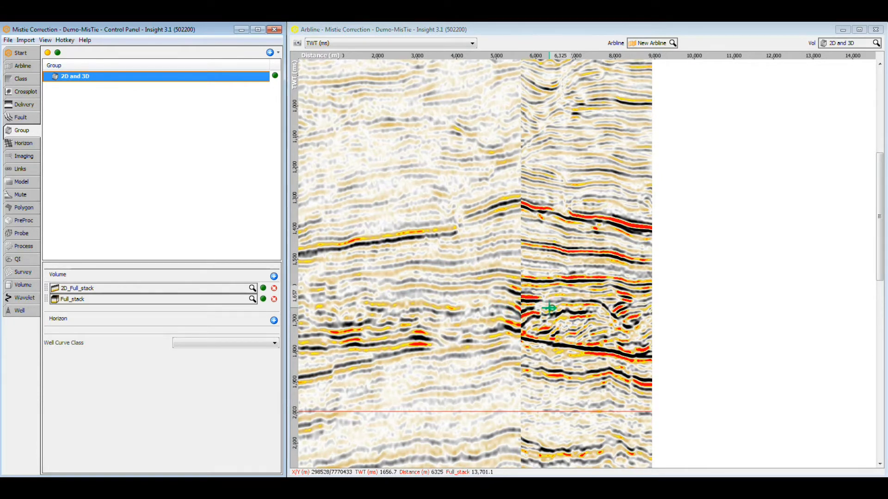
{"action": "mouse_move", "coordinate": [640, 309]}
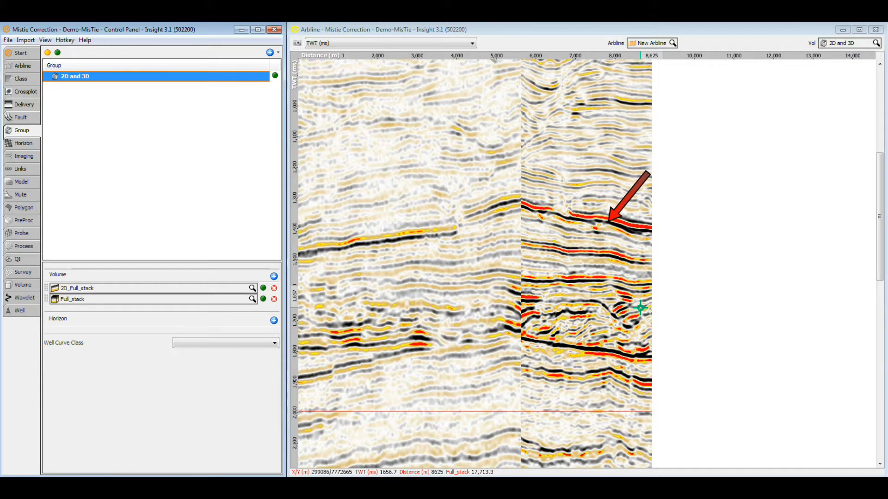
{"action": "mouse_move", "coordinate": [638, 301]}
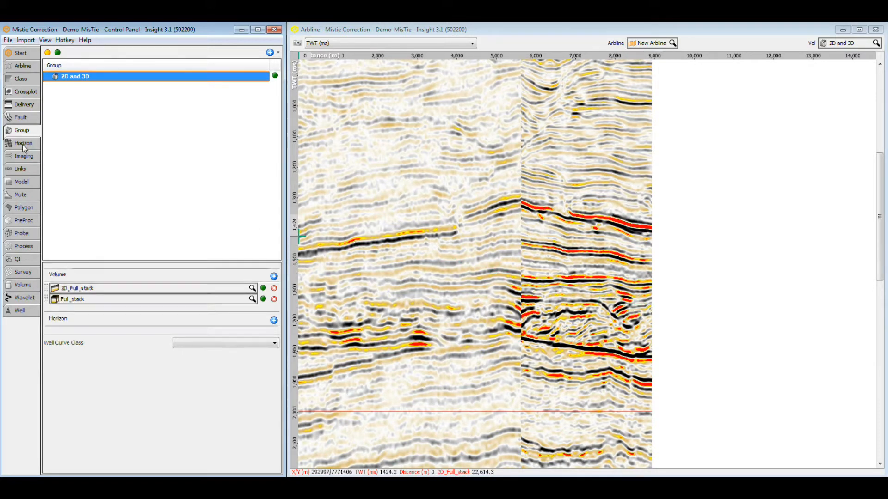
Step: Add a new horizon named Horizon A via New horizon and confirm it
{"action": "left_click", "coordinate": [270, 52]}
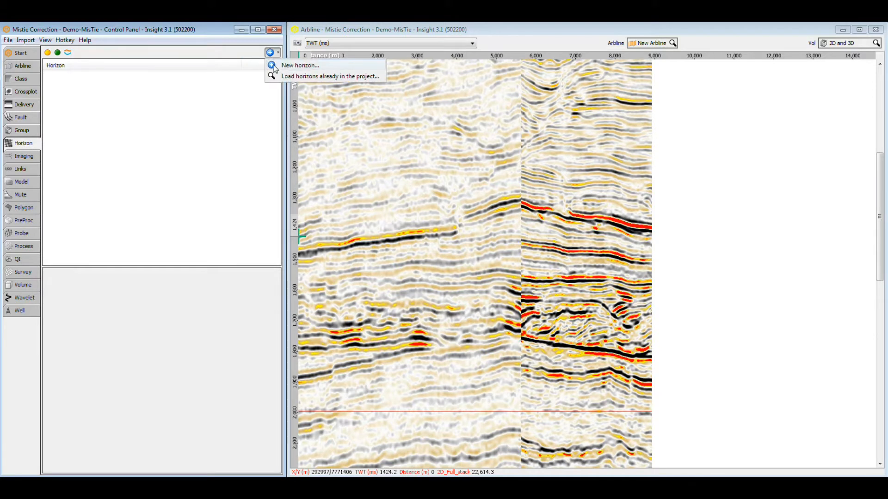
{"action": "left_click", "coordinate": [300, 65]}
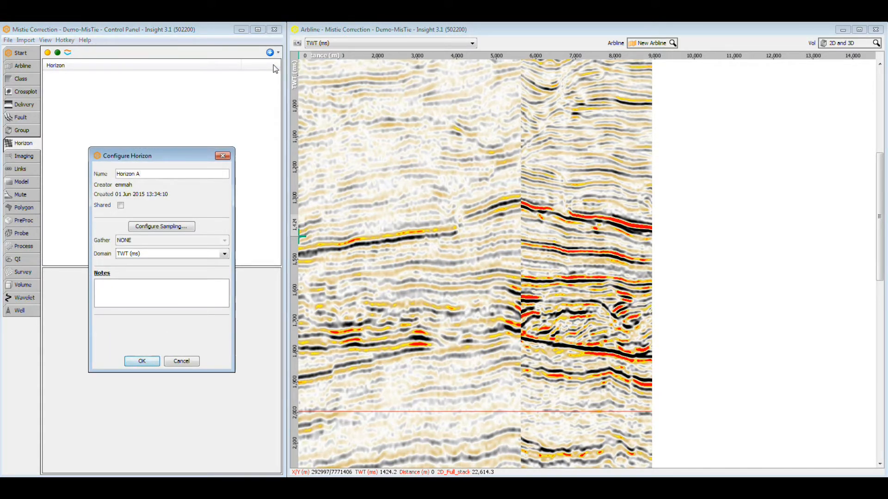
{"action": "left_click", "coordinate": [142, 362]}
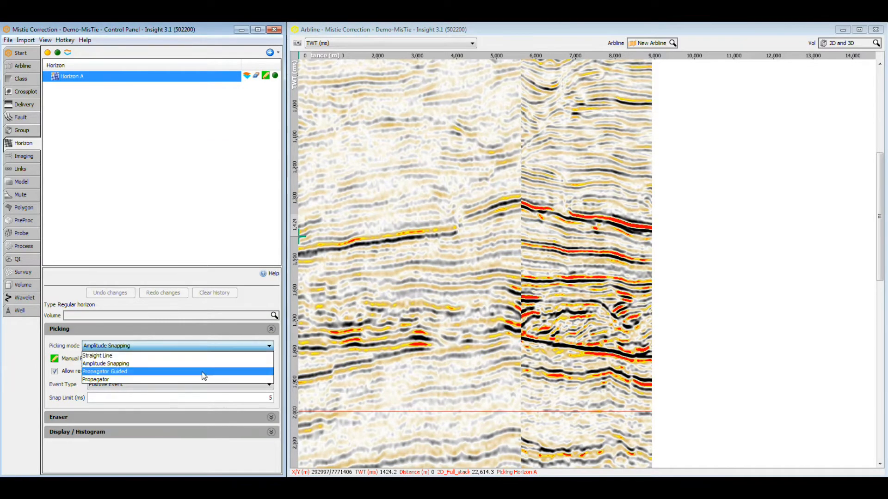
Step: Set Horizon A's picking mode to Propagator Guided
{"action": "left_click", "coordinate": [105, 371]}
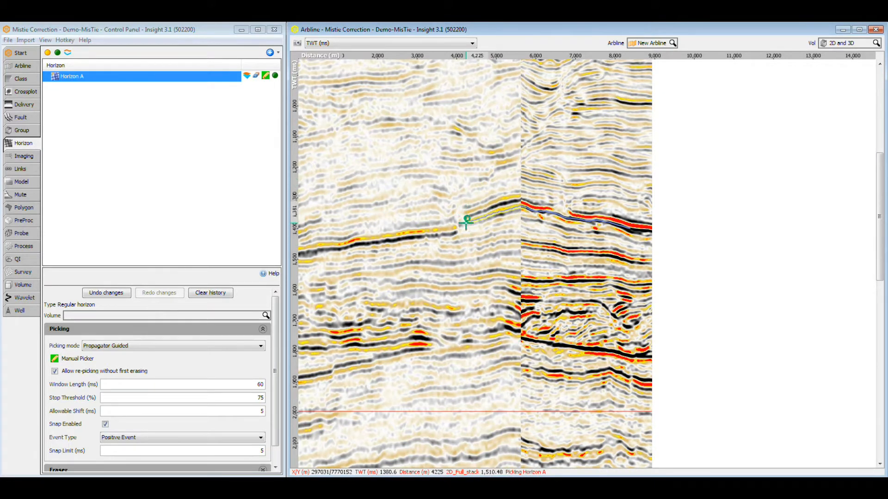
{"action": "left_click_drag", "start_coordinate": [466, 221], "coordinate": [421, 239]}
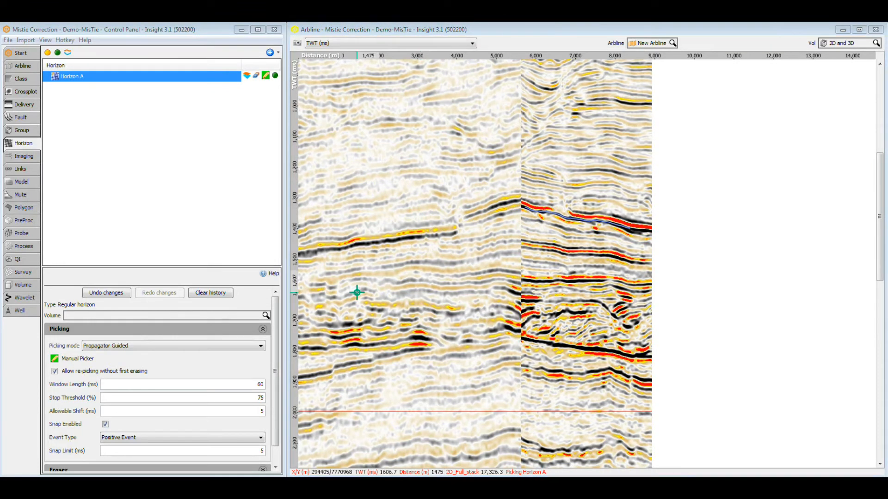
{"action": "left_click", "coordinate": [45, 40]}
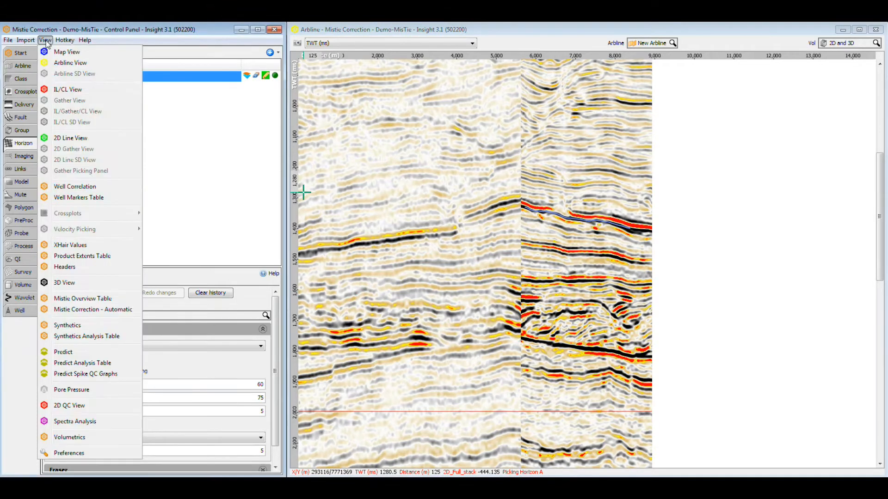
{"action": "mouse_move", "coordinate": [93, 309]}
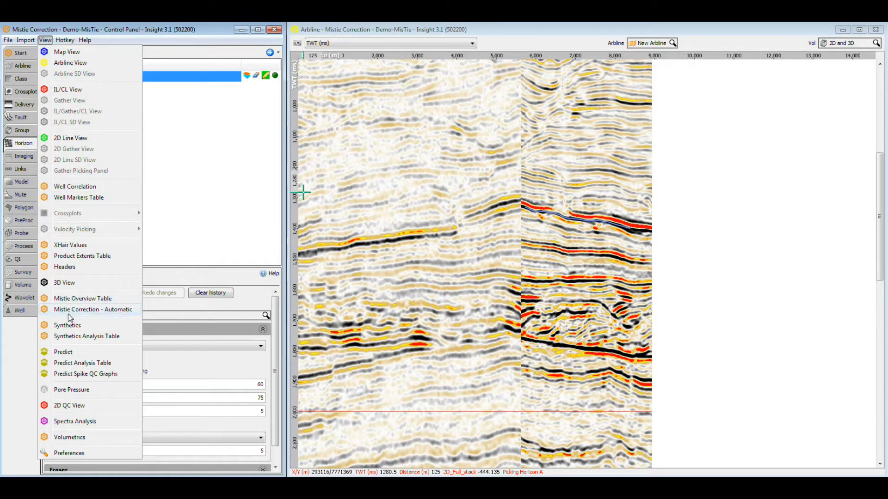
Step: Launch Mistie Correction - Automatic and move past the introduction to Choose Data
{"action": "left_click", "coordinate": [93, 309]}
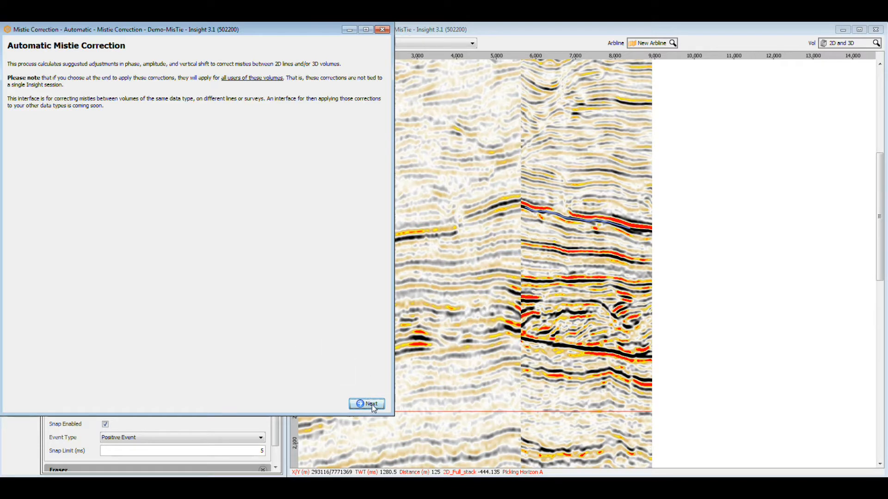
{"action": "left_click", "coordinate": [367, 404]}
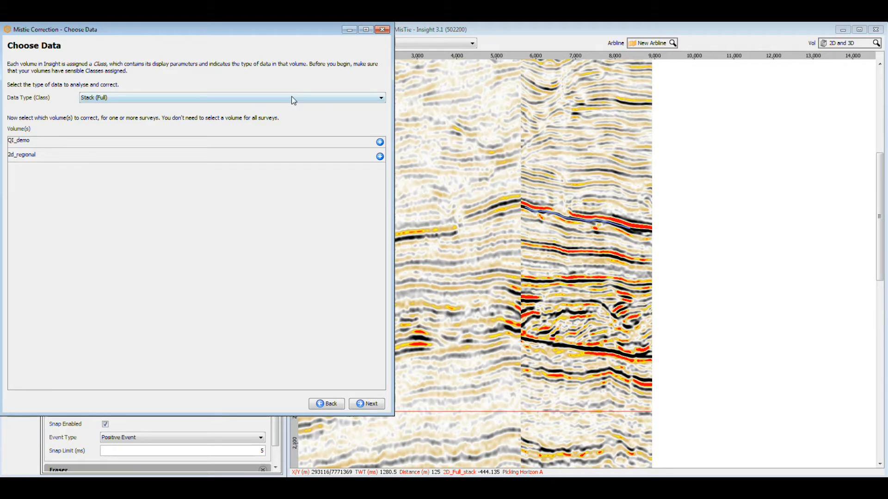
{"action": "mouse_move", "coordinate": [294, 152]}
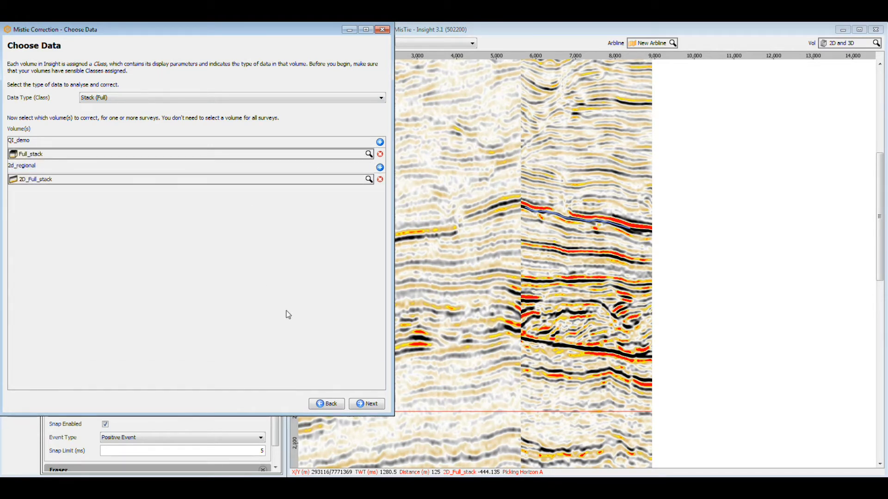
Step: Keep Stack (Full) with Full_stack and 2D_Full_stack chosen and advance to reference data
{"action": "left_click", "coordinate": [366, 404]}
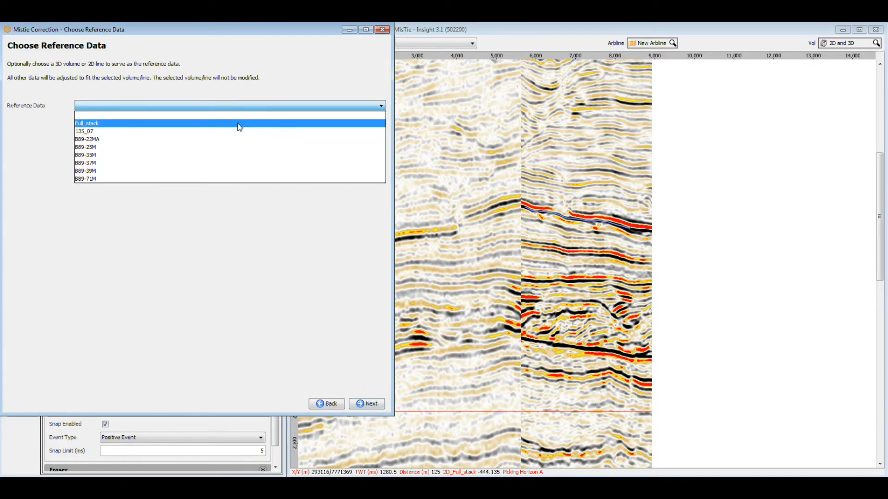
Step: Select Full_stack as the Reference Data volume
{"action": "left_click", "coordinate": [86, 123]}
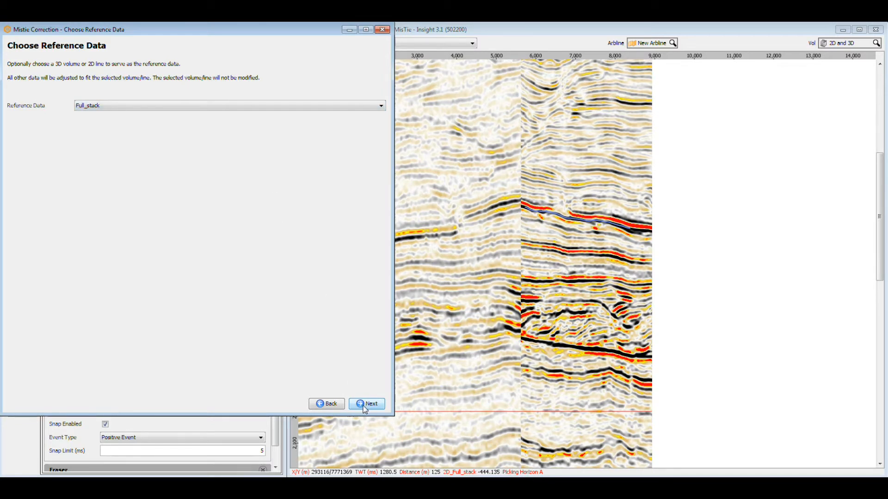
Step: On Parameters, enter a fixed-time window from 1000 to 2000 ms
{"action": "left_click", "coordinate": [367, 404]}
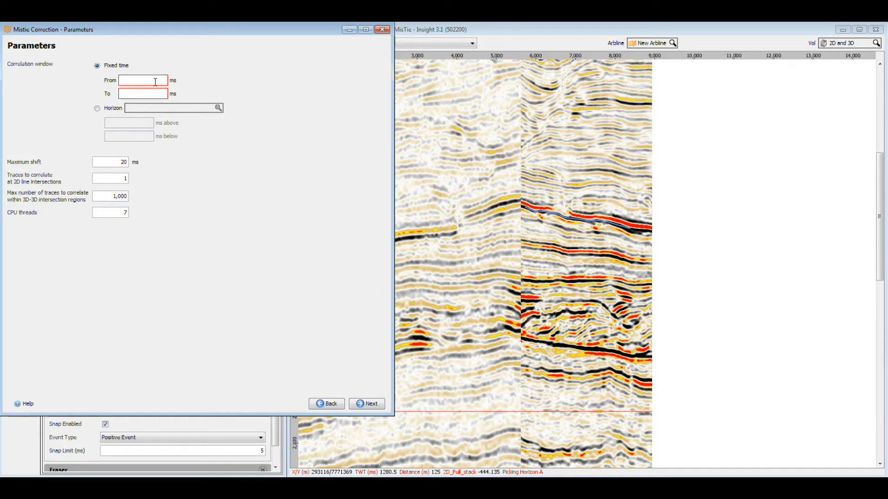
{"action": "type", "text": "1000"}
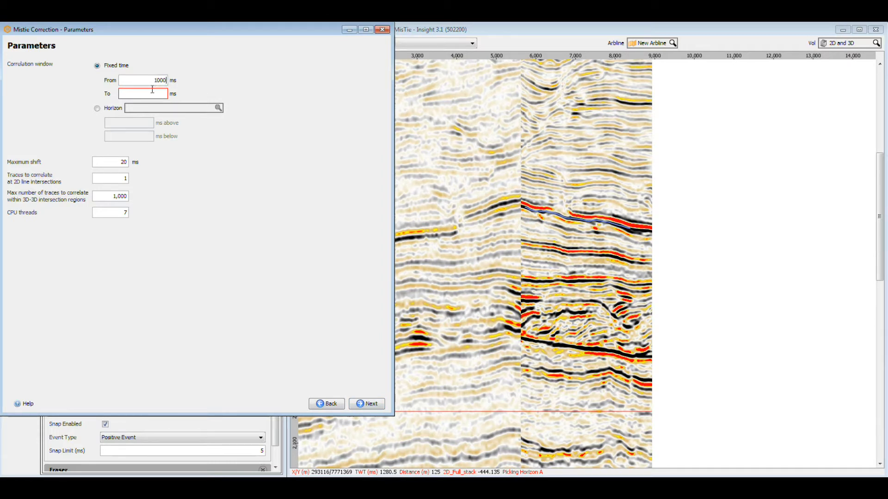
{"action": "type", "text": "200"}
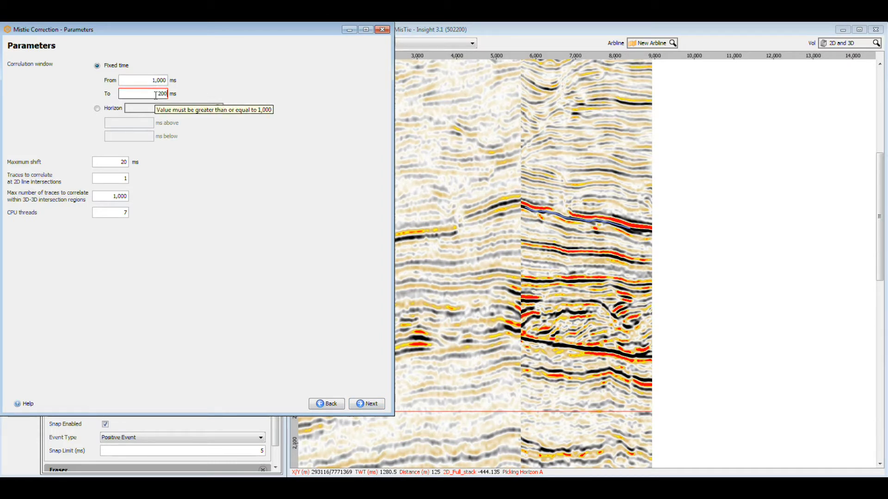
{"action": "type", "text": "2000"}
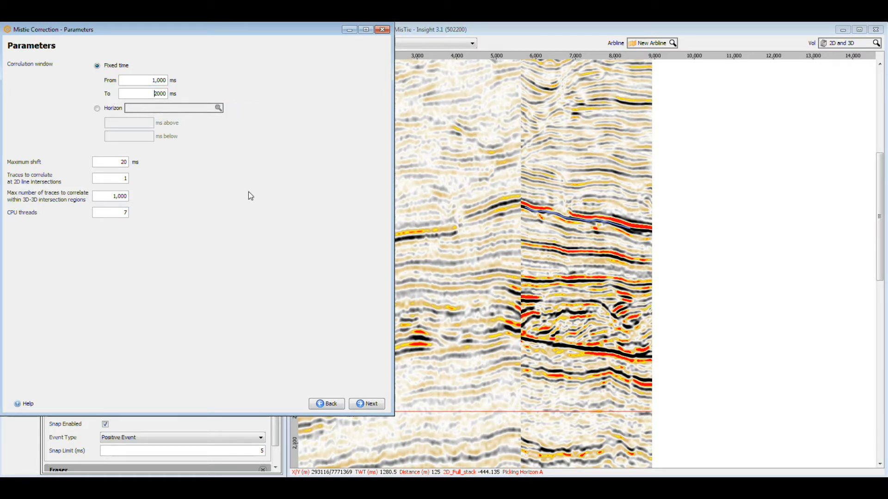
{"action": "mouse_move", "coordinate": [319, 348]}
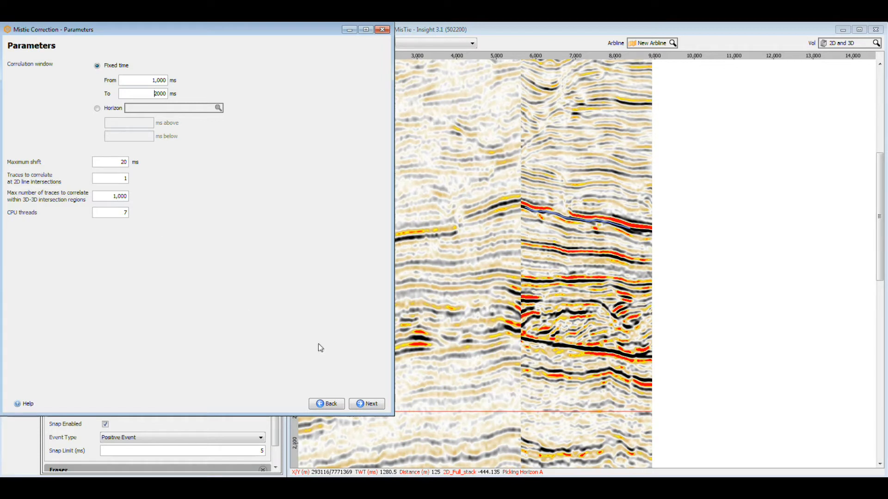
Step: On Choose Update Type, keep vertical shift Per 3D volume / 2D line
{"action": "left_click", "coordinate": [366, 404]}
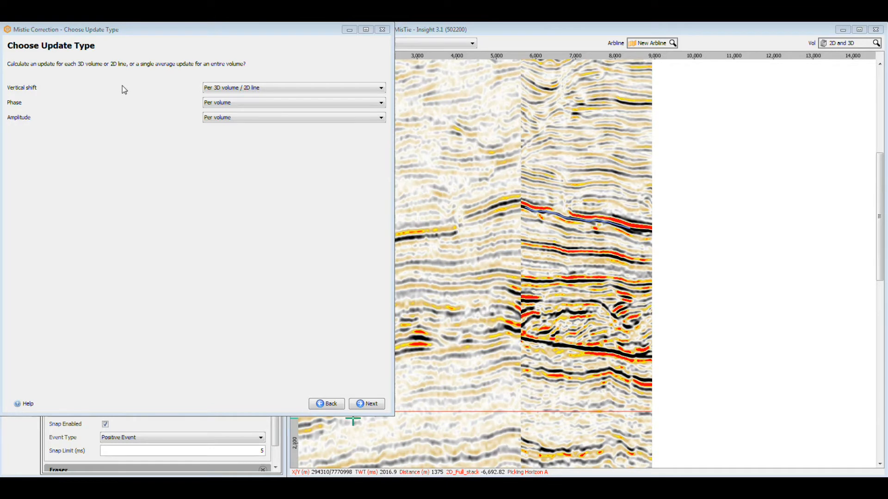
{"action": "left_click", "coordinate": [293, 87]}
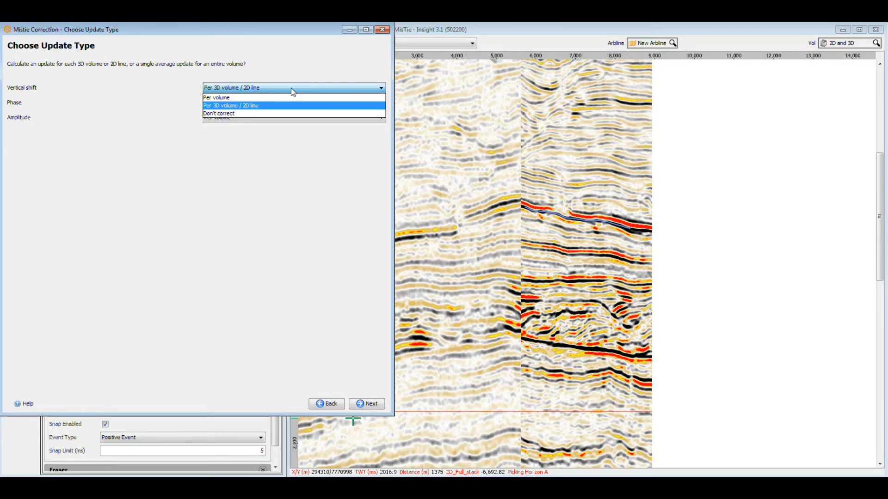
{"action": "left_click", "coordinate": [230, 105]}
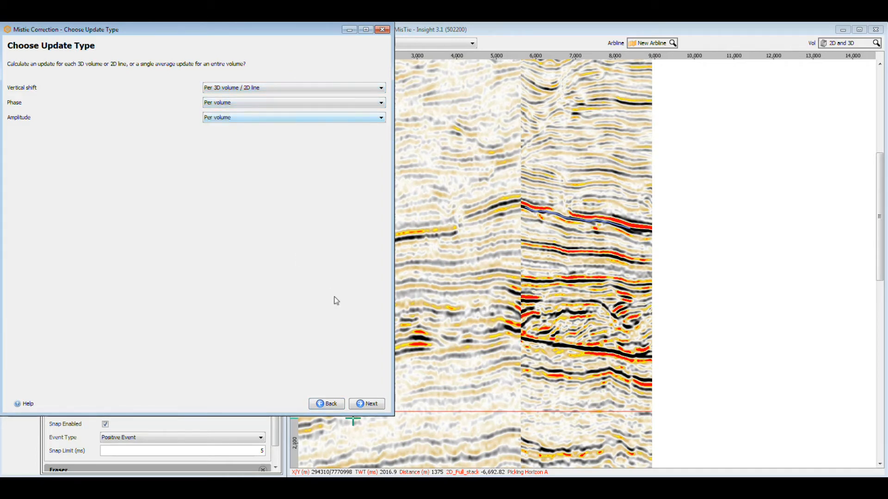
Step: Compute corrections and show the Overview of Changes for each 2D line
{"action": "left_click", "coordinate": [367, 404]}
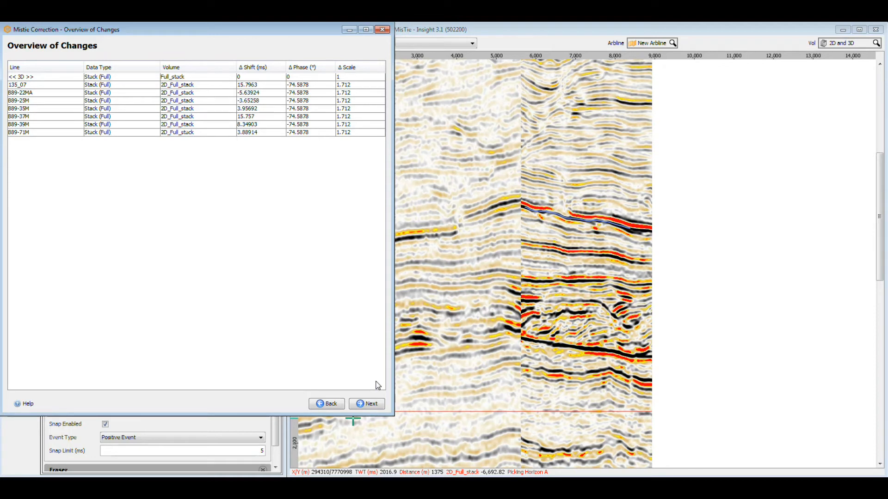
{"action": "mouse_move", "coordinate": [378, 383]}
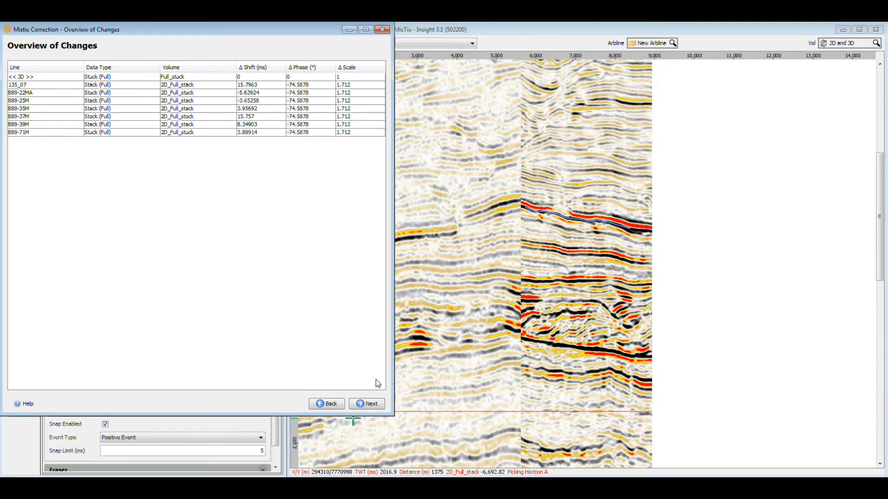
{"action": "mouse_move", "coordinate": [333, 315]}
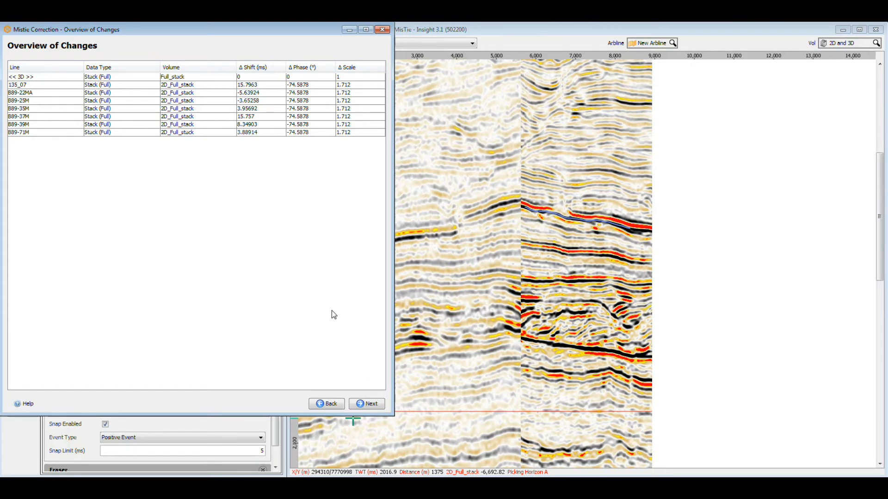
{"action": "mouse_move", "coordinate": [147, 106]}
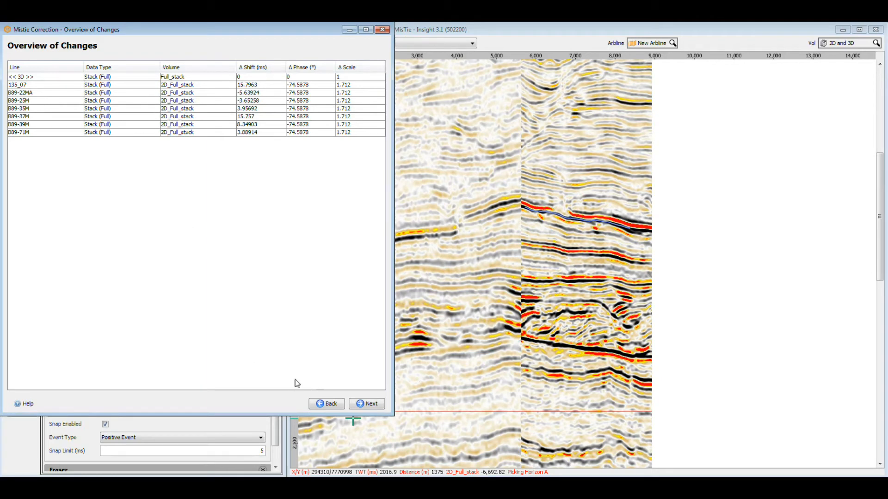
Step: Advance to Relative Results for QC at the Full_stack and B89-37M intersection
{"action": "left_click", "coordinate": [366, 404]}
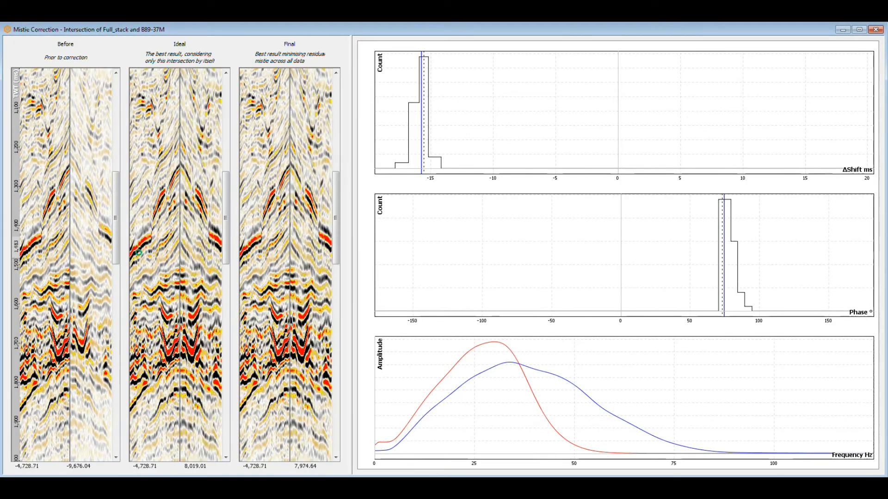
{"action": "left_click_drag", "start_coordinate": [115, 261], "coordinate": [115, 221]}
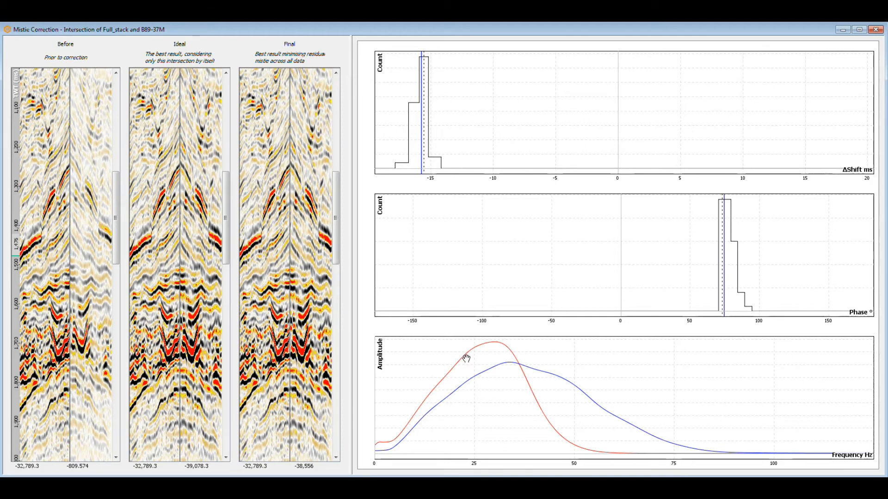
{"action": "mouse_move", "coordinate": [472, 360]}
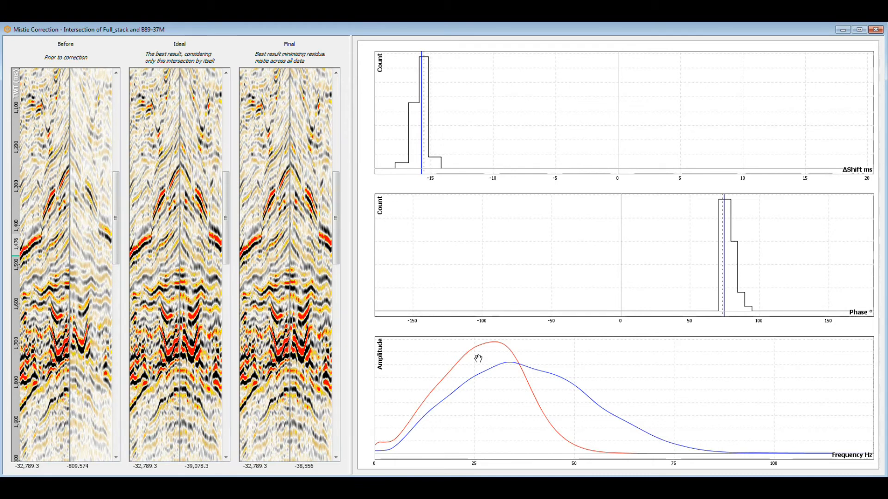
{"action": "mouse_move", "coordinate": [558, 294]}
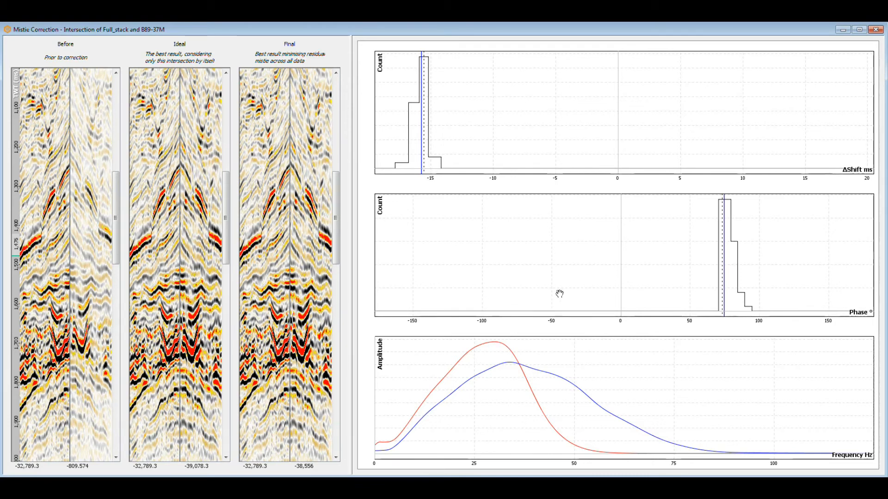
{"action": "mouse_move", "coordinate": [802, 90]}
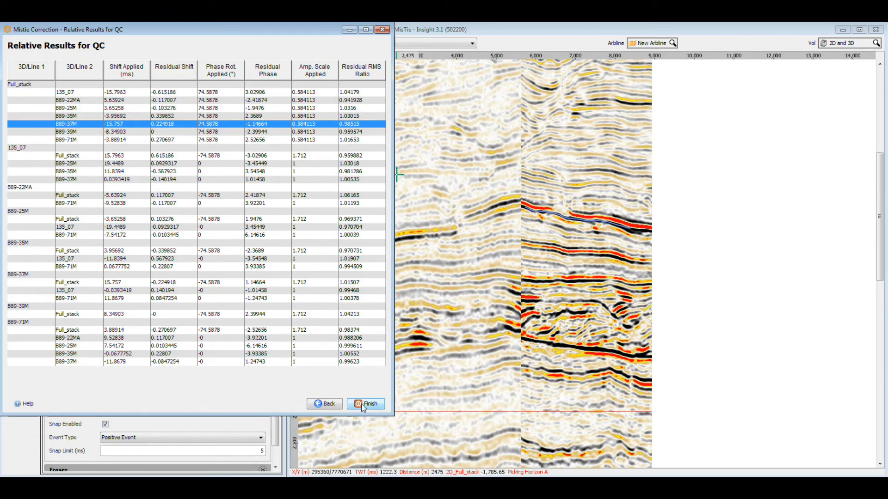
Step: Finish the mistie correction and save the corrections for all users of the data
{"action": "left_click", "coordinate": [366, 404]}
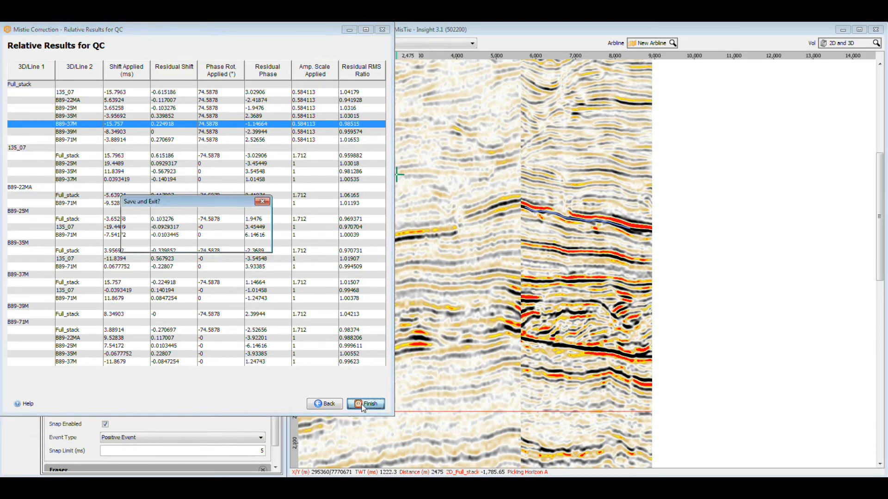
{"action": "left_click", "coordinate": [366, 404]}
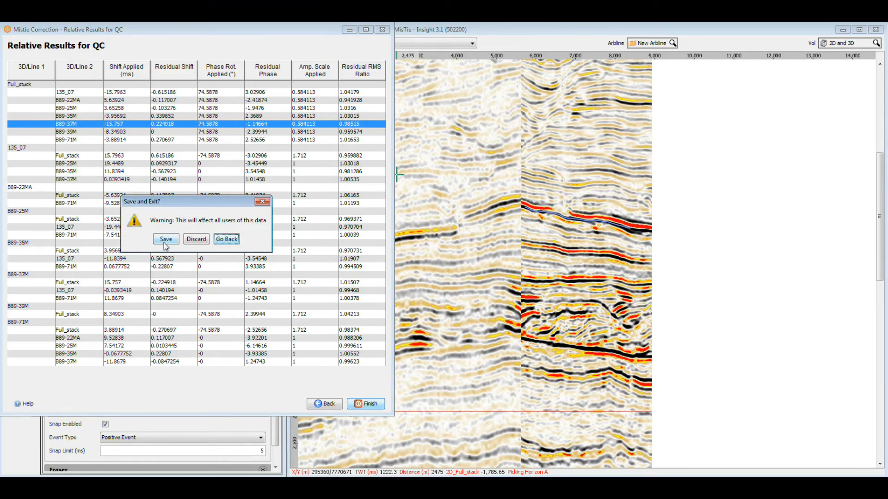
{"action": "left_click", "coordinate": [165, 239]}
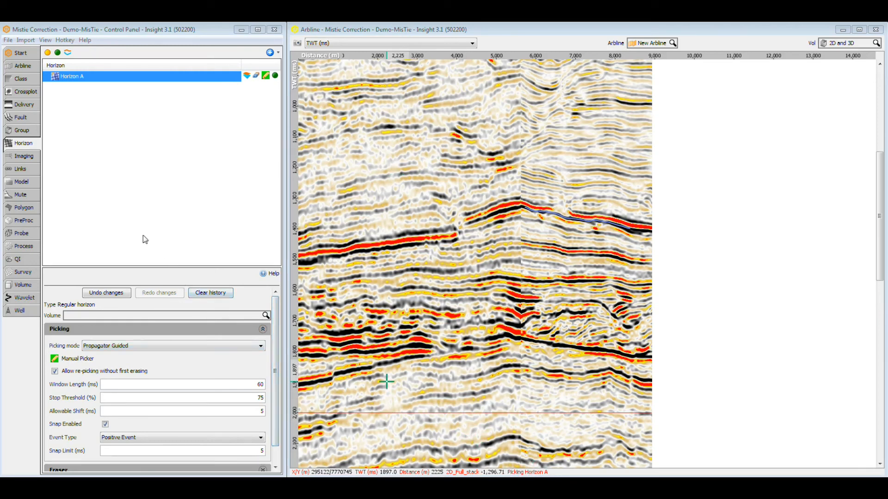
{"action": "mouse_move", "coordinate": [137, 236]}
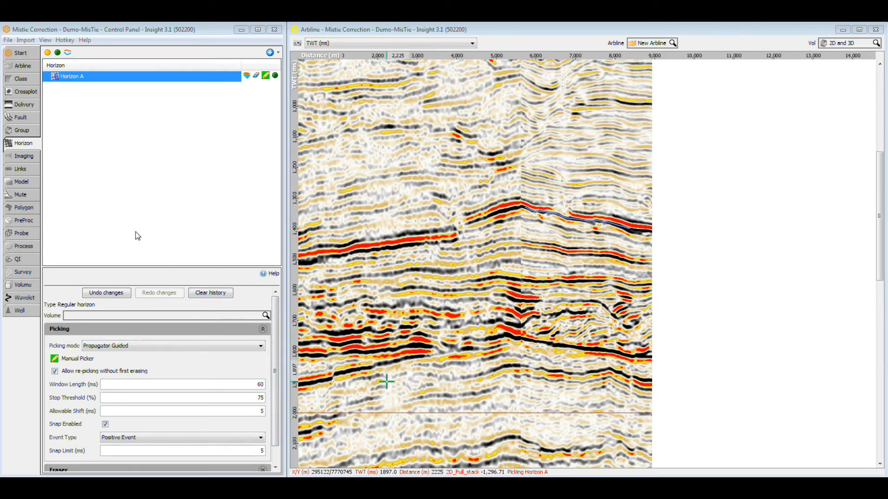
{"action": "mouse_move", "coordinate": [131, 233]}
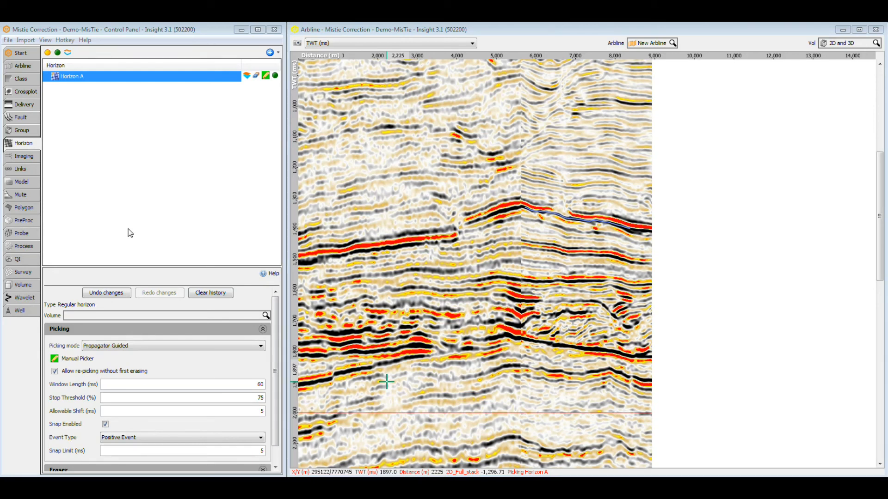
{"action": "mouse_move", "coordinate": [22, 284]}
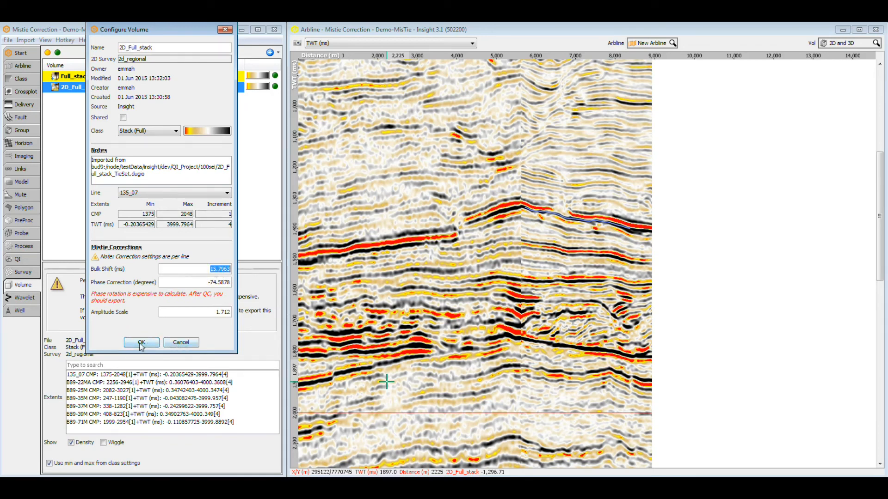
Step: Accept the 2D_Full_stack volume's saved mistie settings and acknowledge the phase-correction performance advice
{"action": "left_click", "coordinate": [141, 343]}
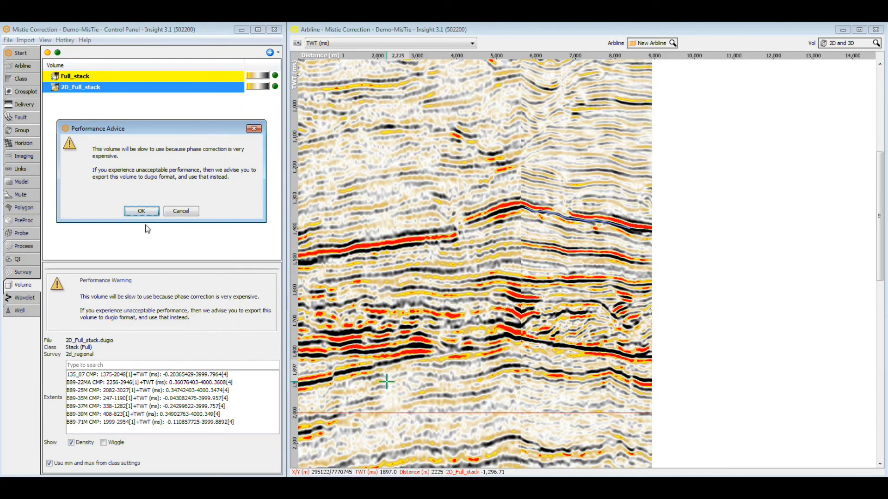
{"action": "left_click", "coordinate": [140, 210]}
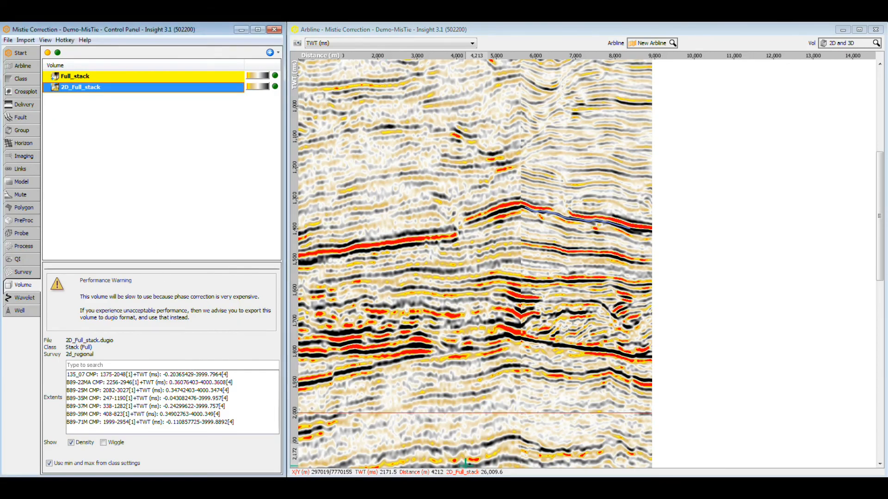